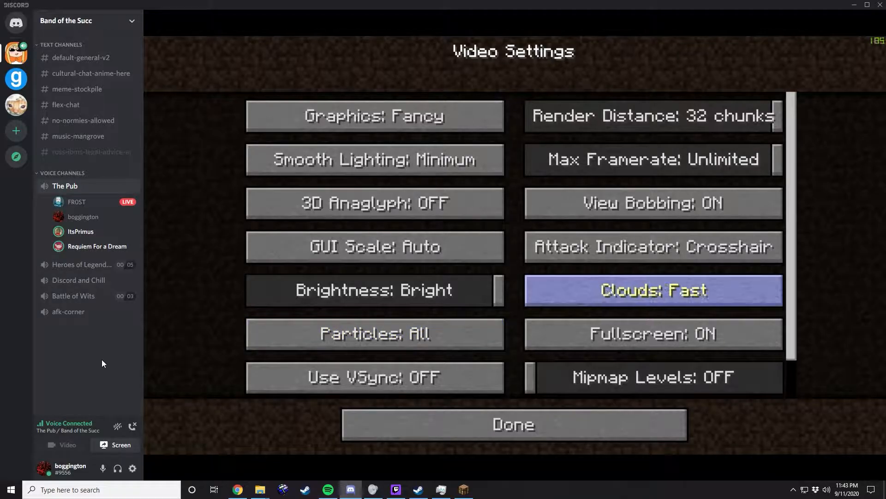
# - Cycle the Minecraft clouds setting from Fast to Fancy in Video Settings
pyautogui.click(652, 290)
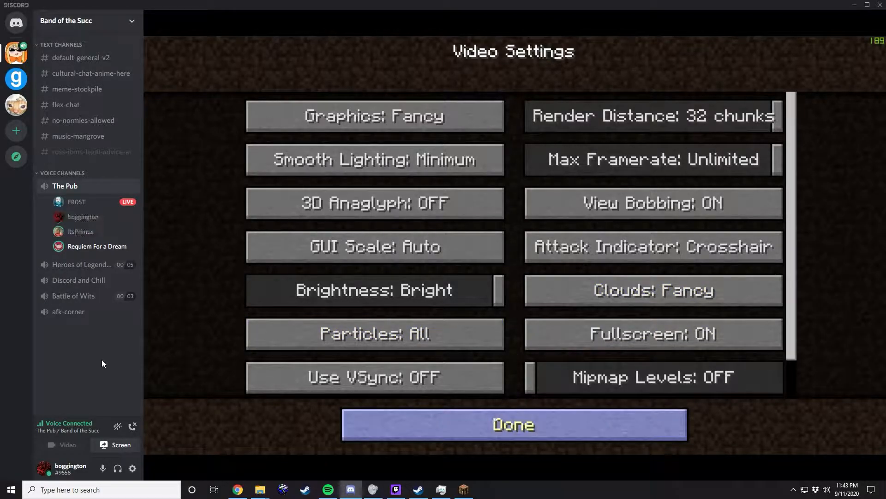
# - Close Video Settings with Done to resume gameplay over the cratered base
pyautogui.click(512, 424)
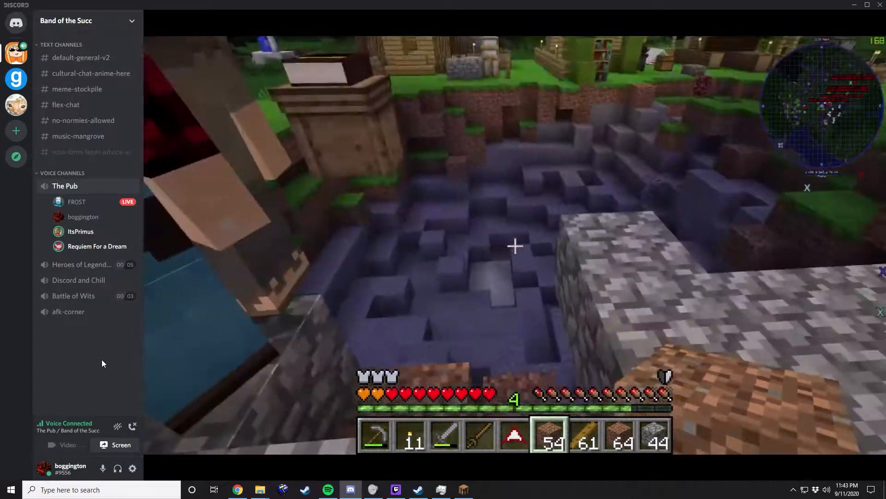
# - Head to the death marker by the pond and open the player's inventory
pyautogui.press('e')
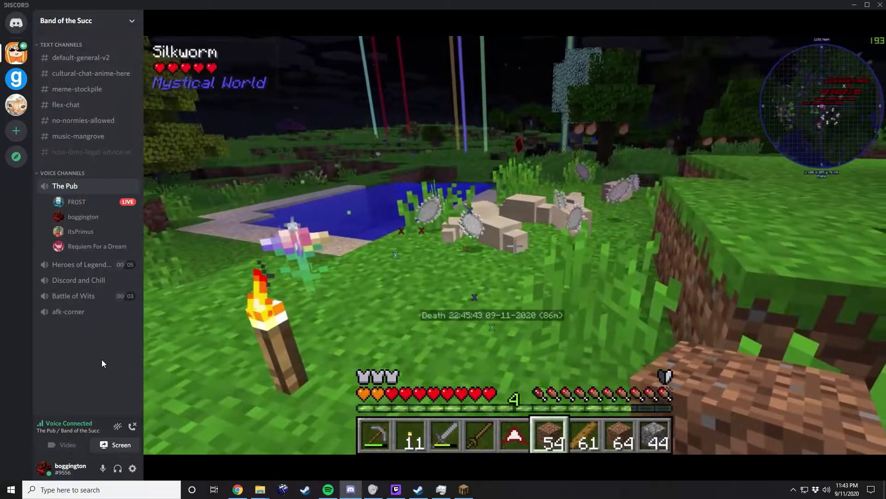
pyautogui.press('e')
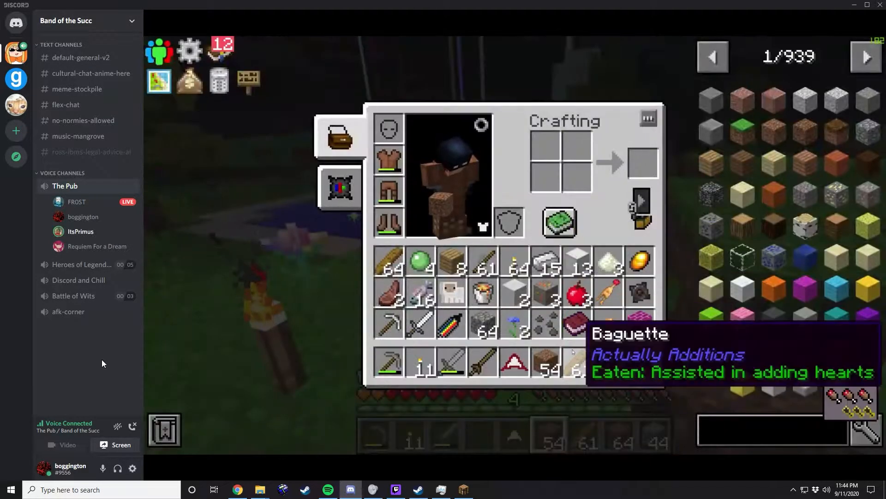